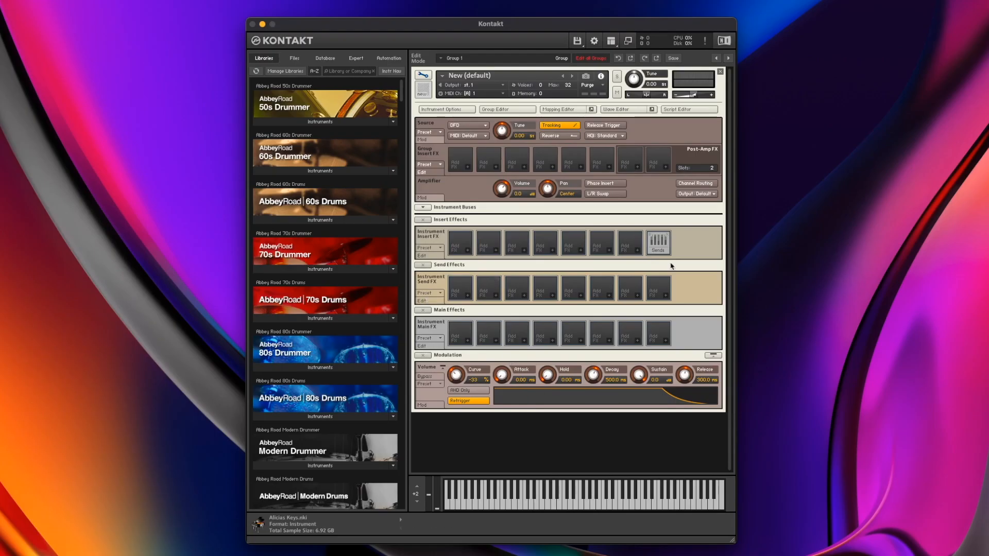
pyautogui.moveTo(525, 349)
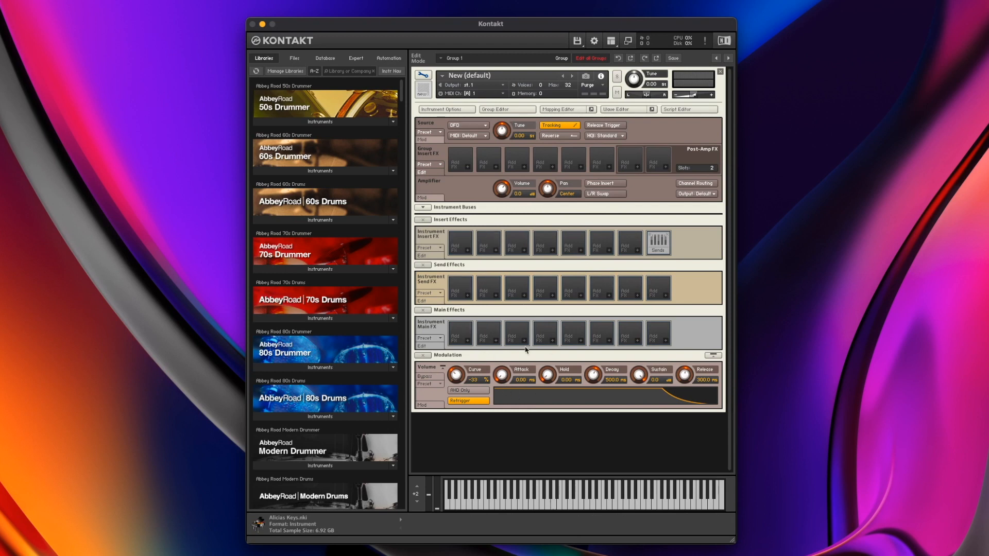
pyautogui.moveTo(499, 289)
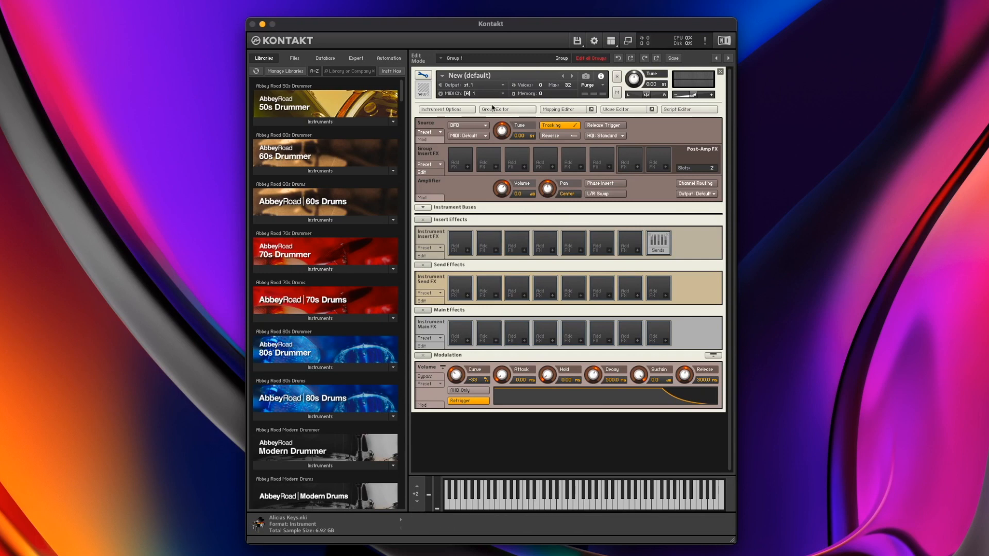
pyautogui.moveTo(601, 236)
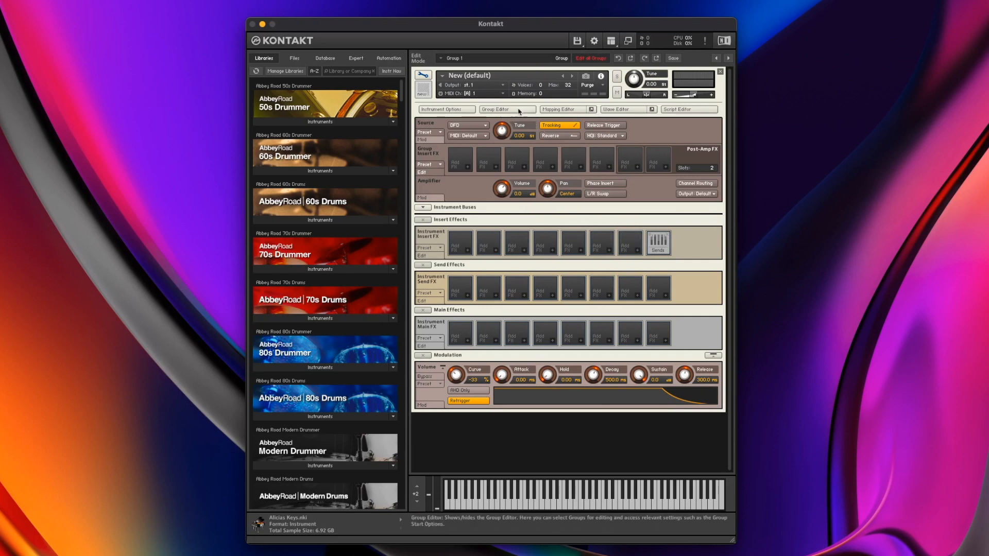
# Show the Group Editor listing Group 1 for the new instrument
pyautogui.click(505, 109)
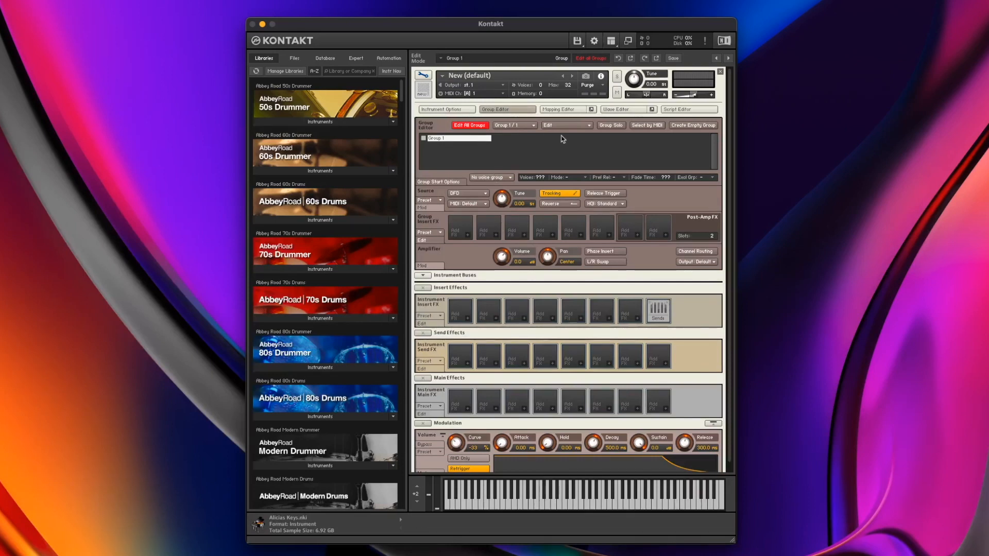
pyautogui.moveTo(553, 254)
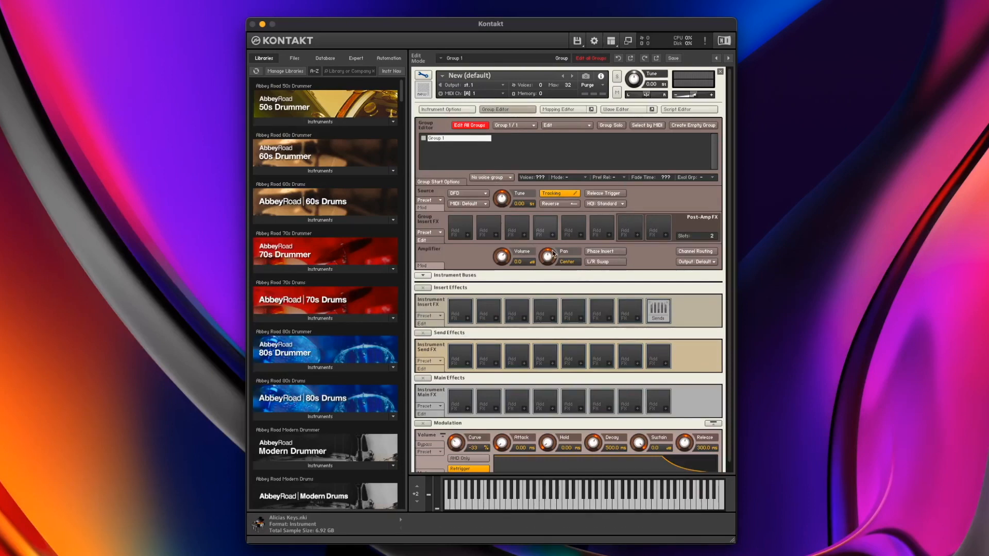
pyautogui.moveTo(548, 256)
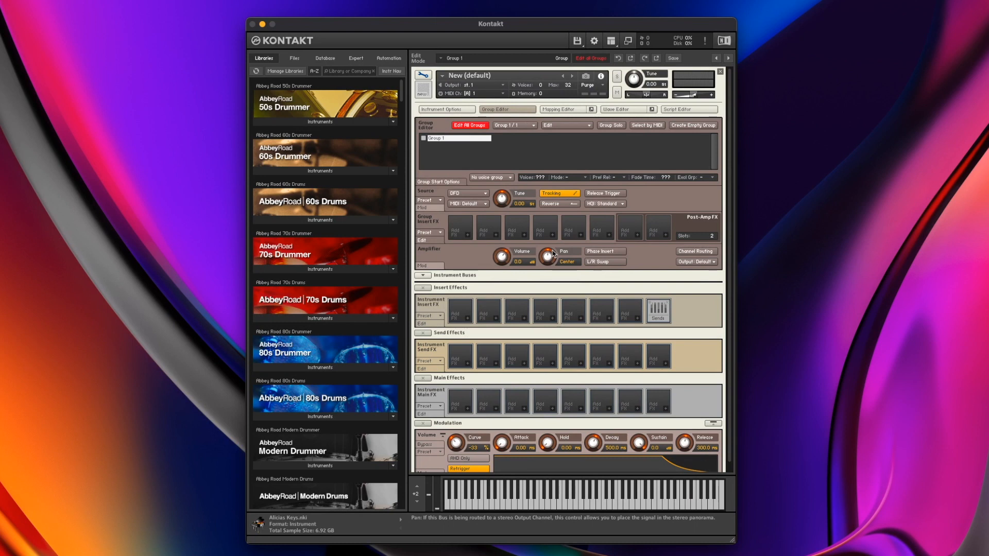
# Show the Mapping Editor with its empty key-range grid below the Group Editor
pyautogui.click(565, 108)
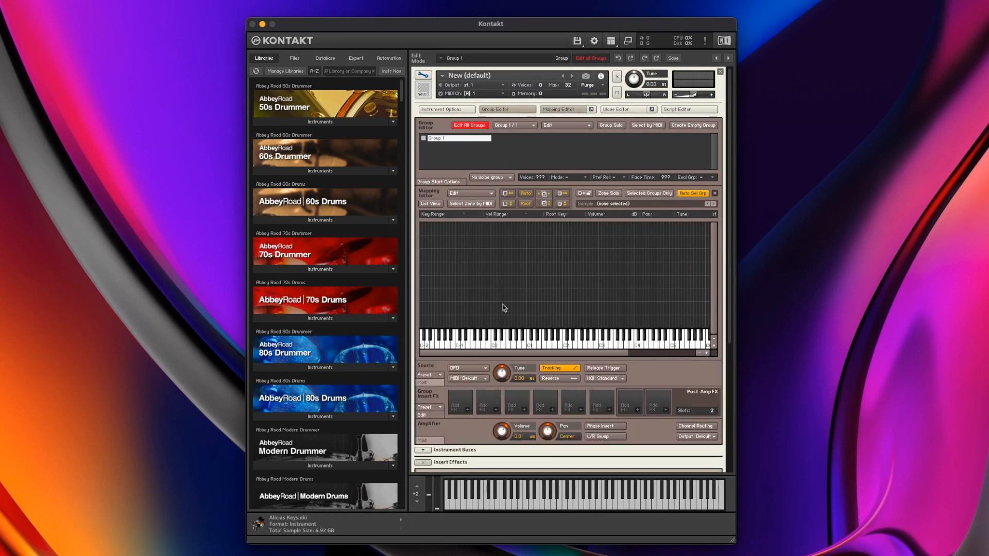
pyautogui.moveTo(548, 252)
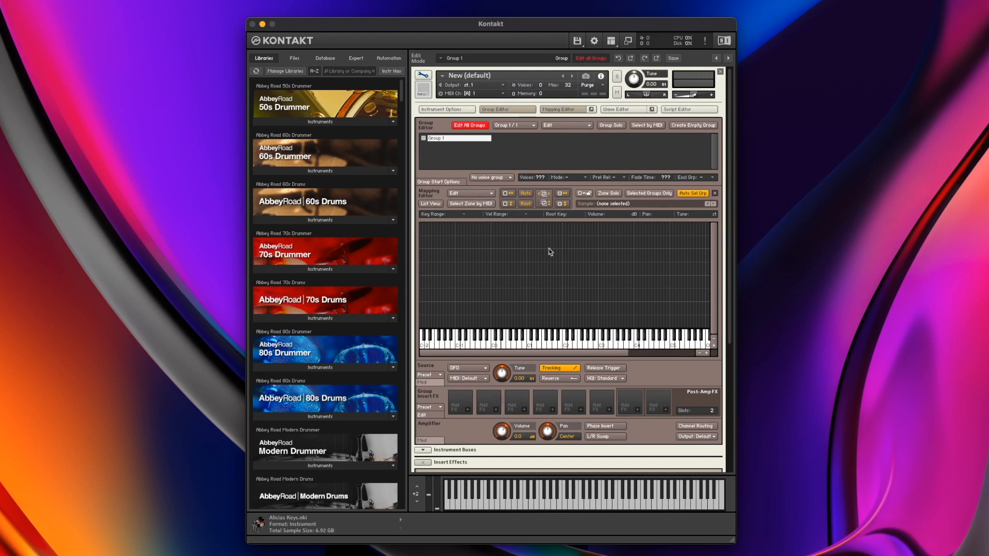
pyautogui.moveTo(479, 137)
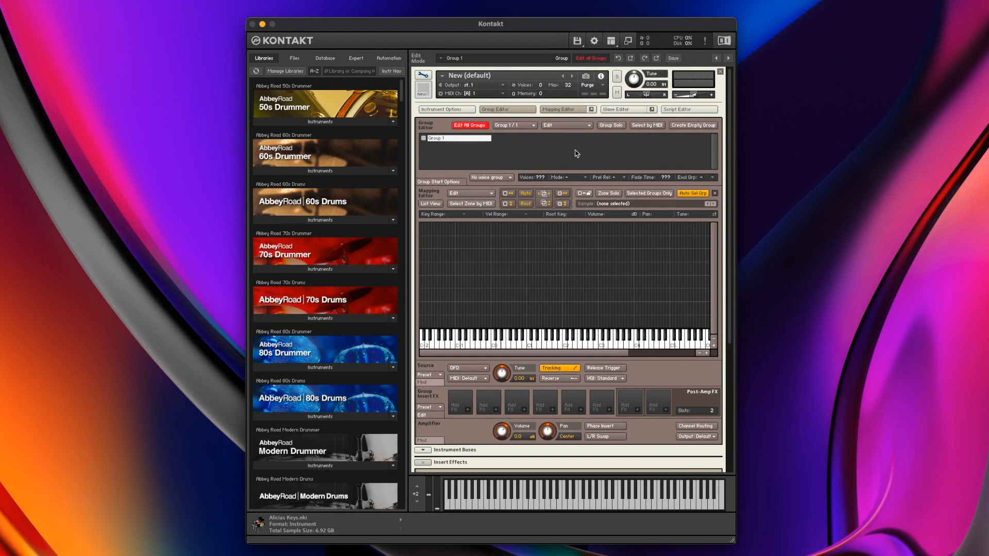
pyautogui.moveTo(604, 201)
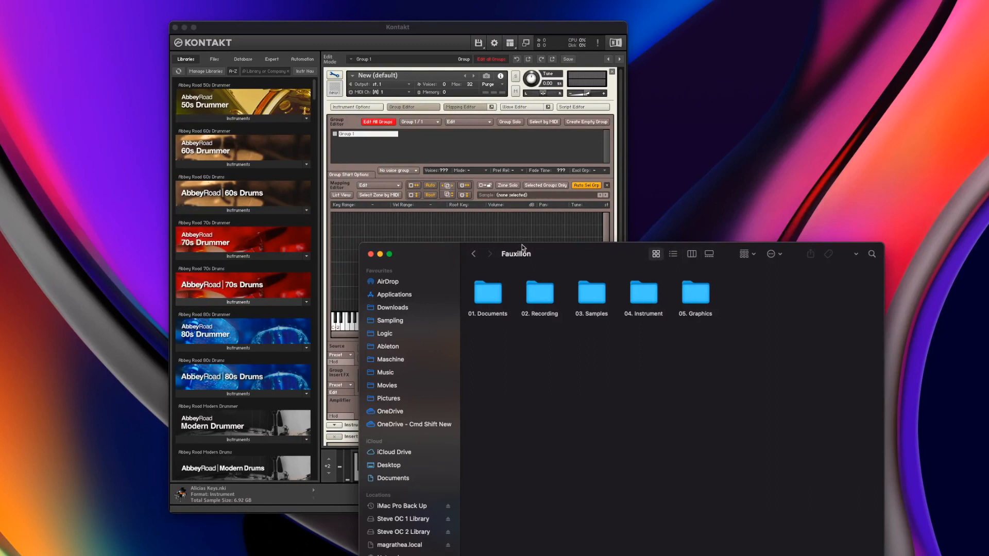
pyautogui.moveTo(541, 290)
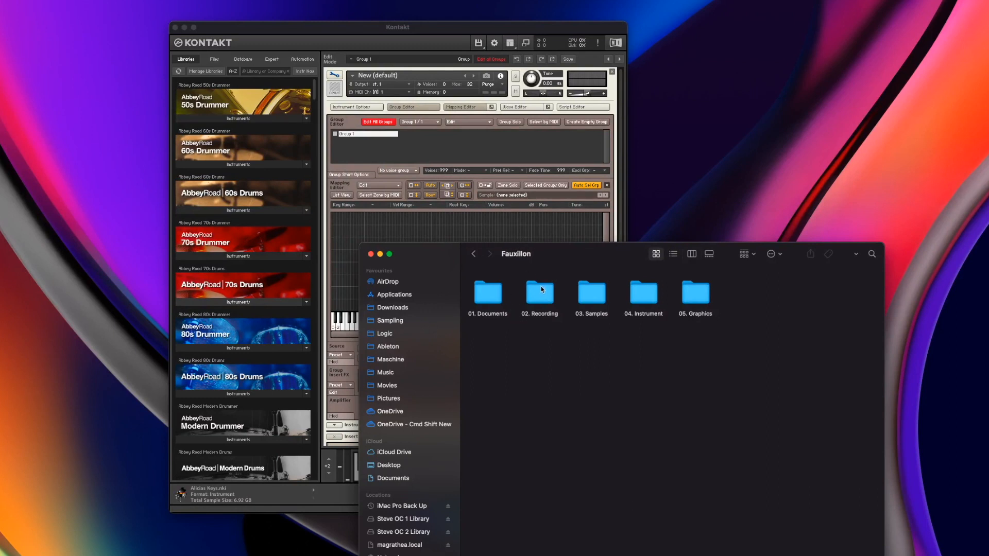
pyautogui.moveTo(553, 339)
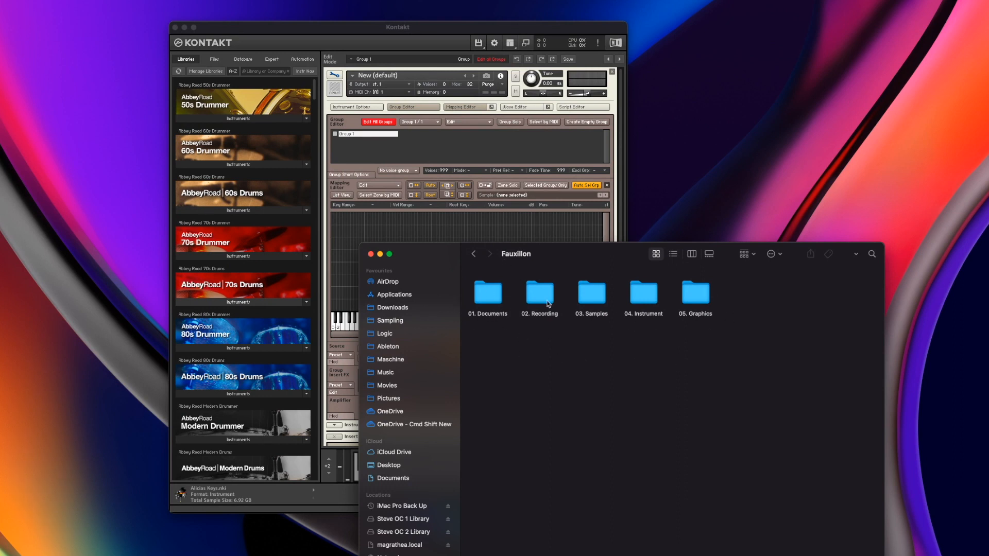
pyautogui.moveTo(547, 303)
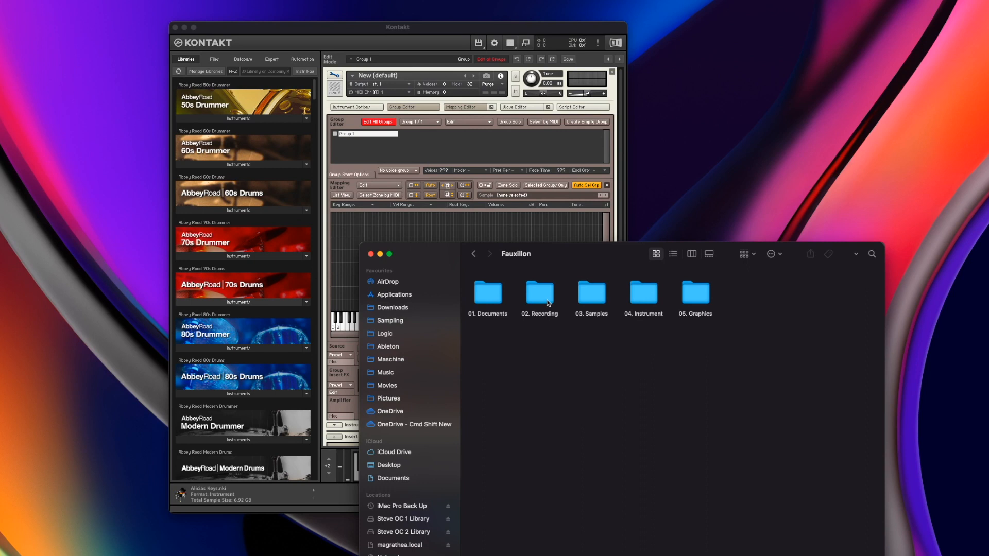
pyautogui.moveTo(590, 292)
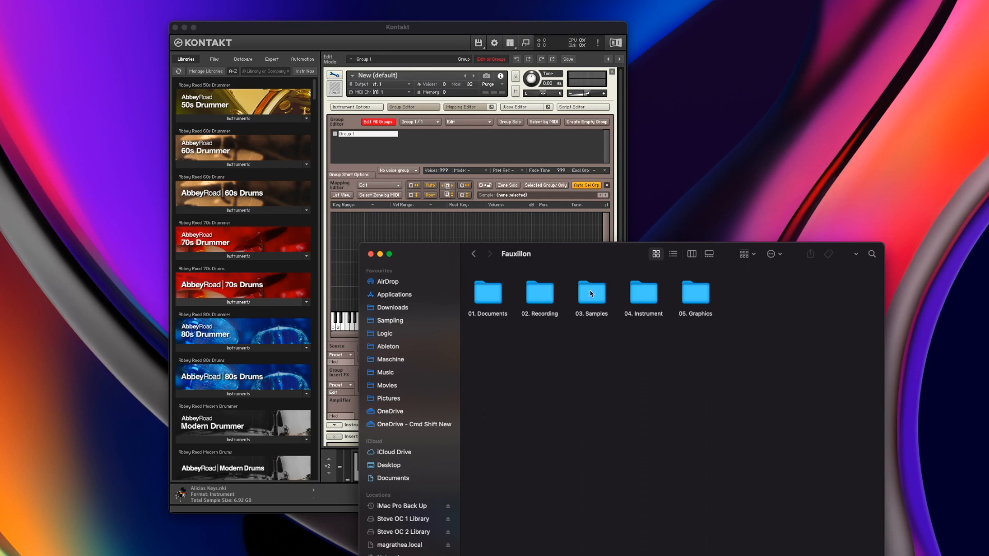
# Navigate Finder into 03. Samples, then the Plucks folder of pluck WAV files
pyautogui.doubleClick(591, 293)
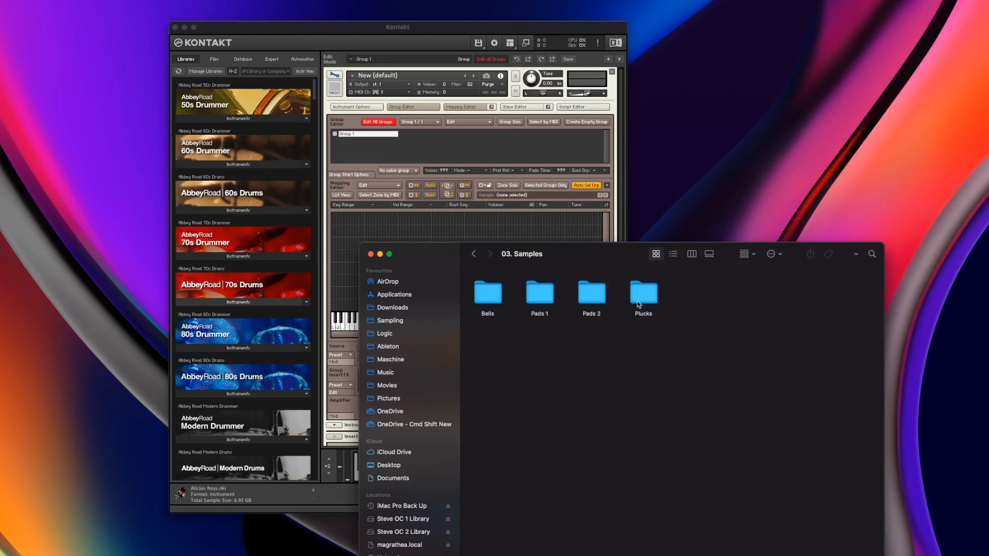
pyautogui.moveTo(638, 305)
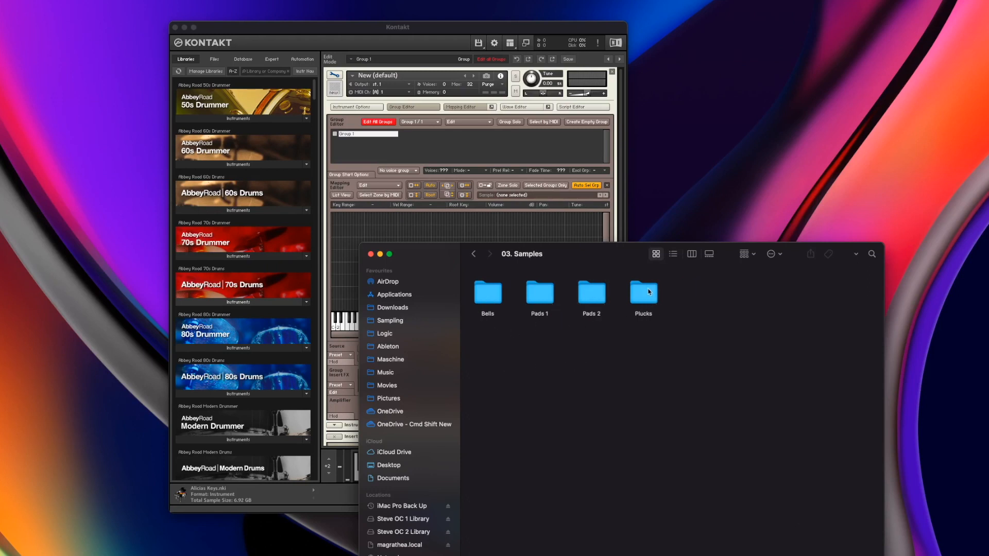
pyautogui.doubleClick(642, 294)
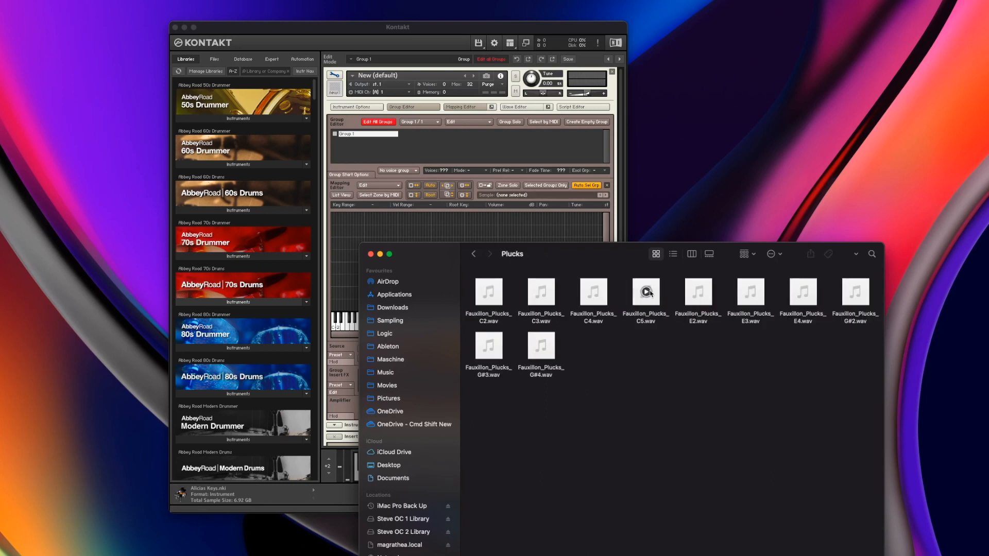
pyautogui.moveTo(640, 408)
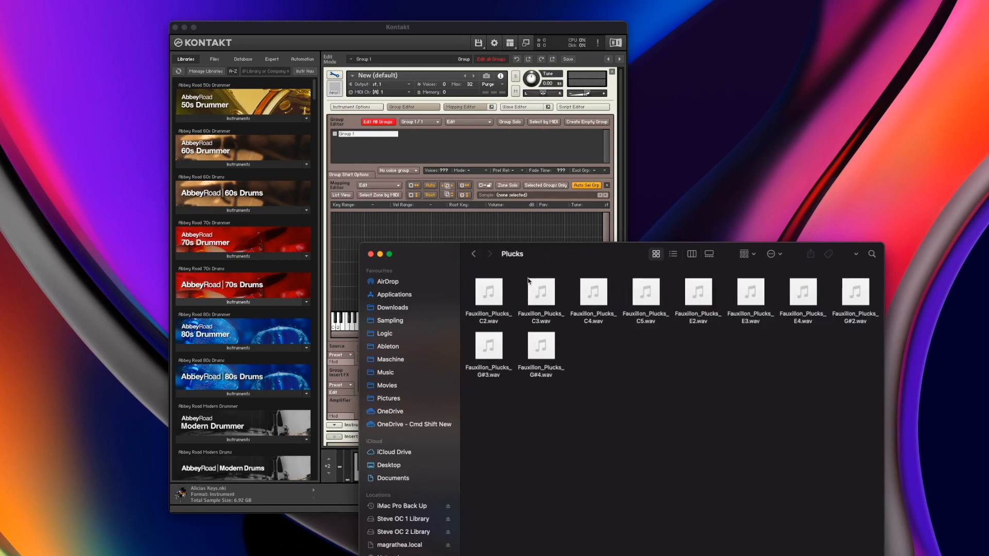
pyautogui.moveTo(523, 226)
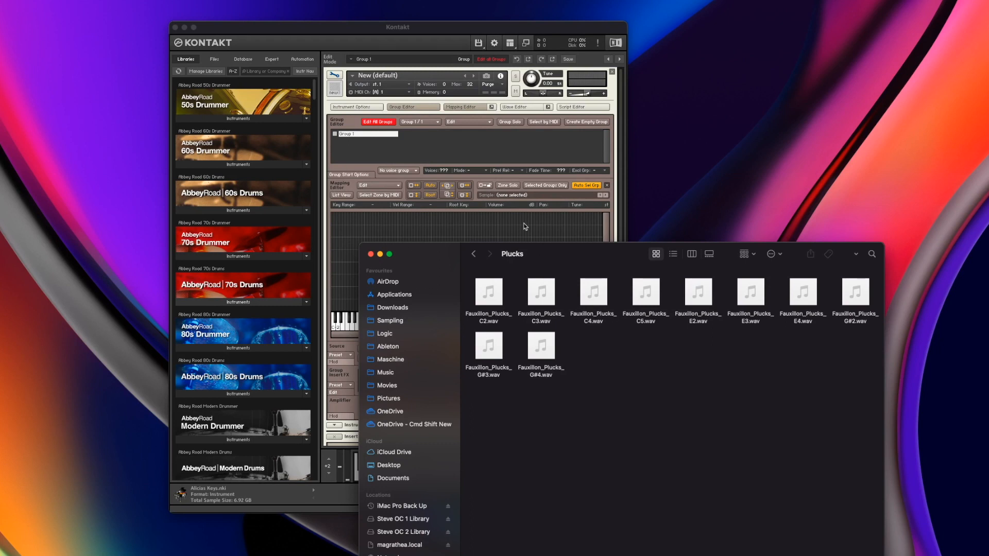
pyautogui.moveTo(483, 228)
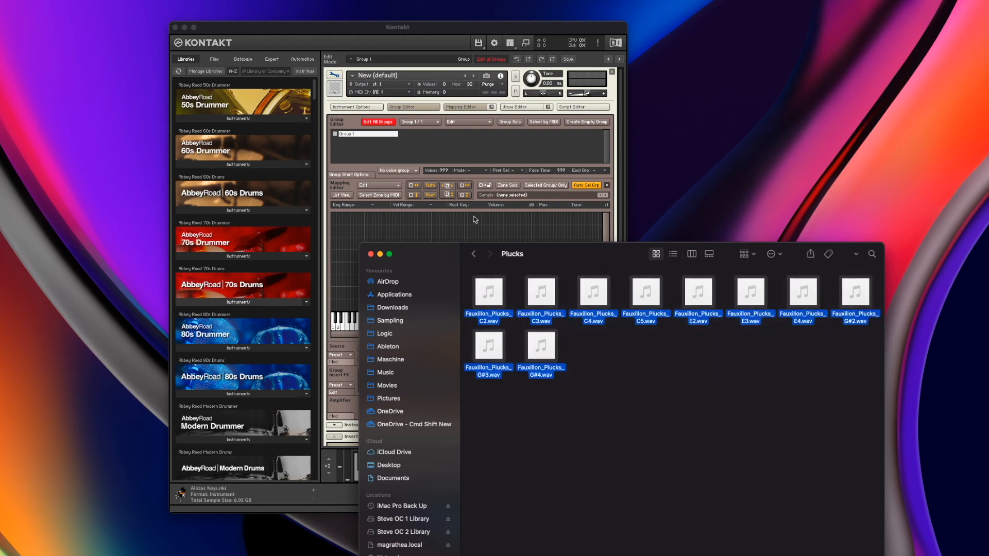
pyautogui.moveTo(435, 222)
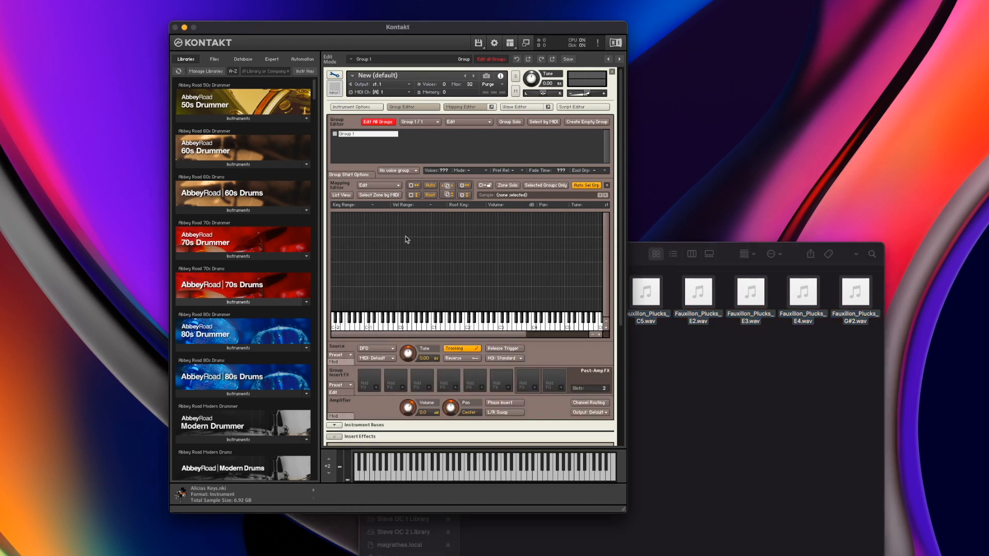
pyautogui.moveTo(463, 238)
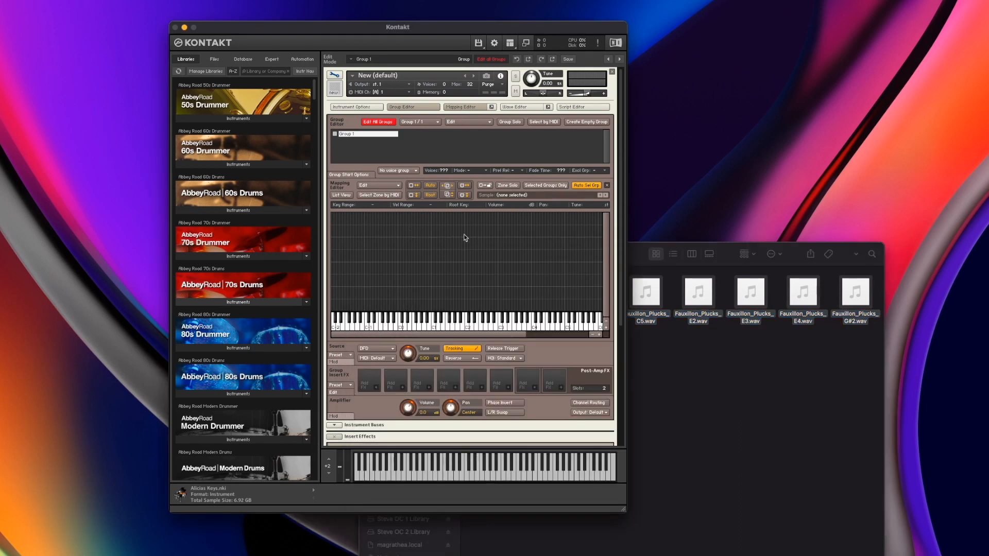
pyautogui.moveTo(446, 310)
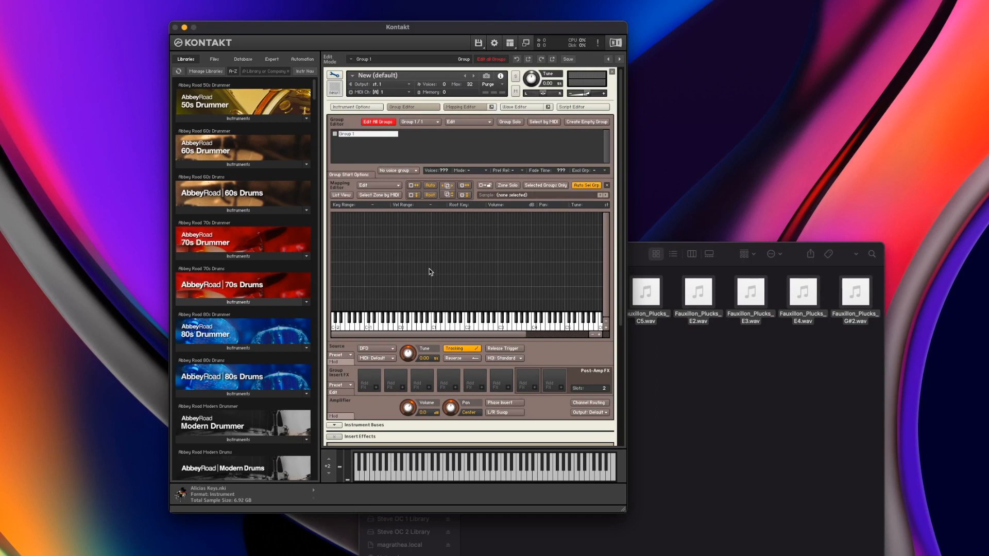
pyautogui.moveTo(436, 237)
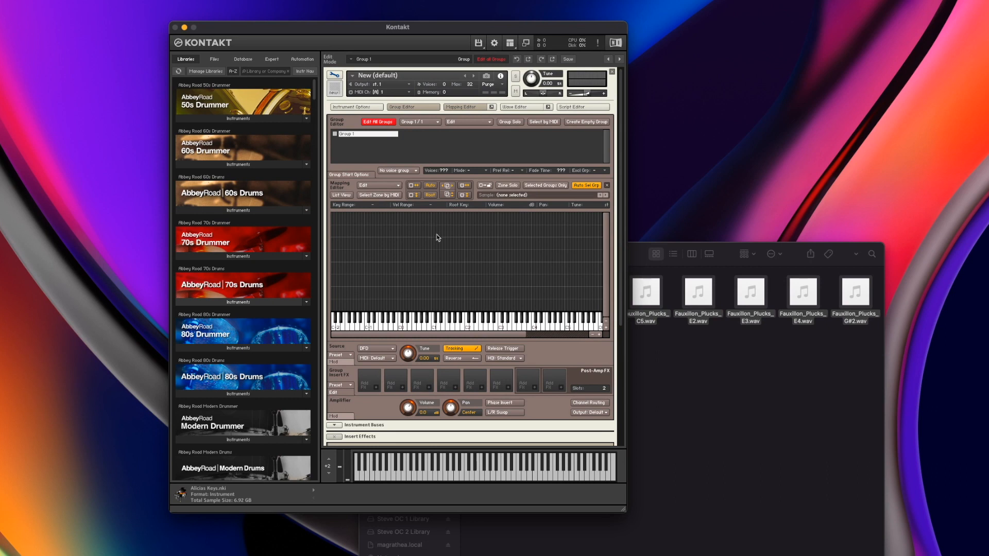
pyautogui.moveTo(621, 265)
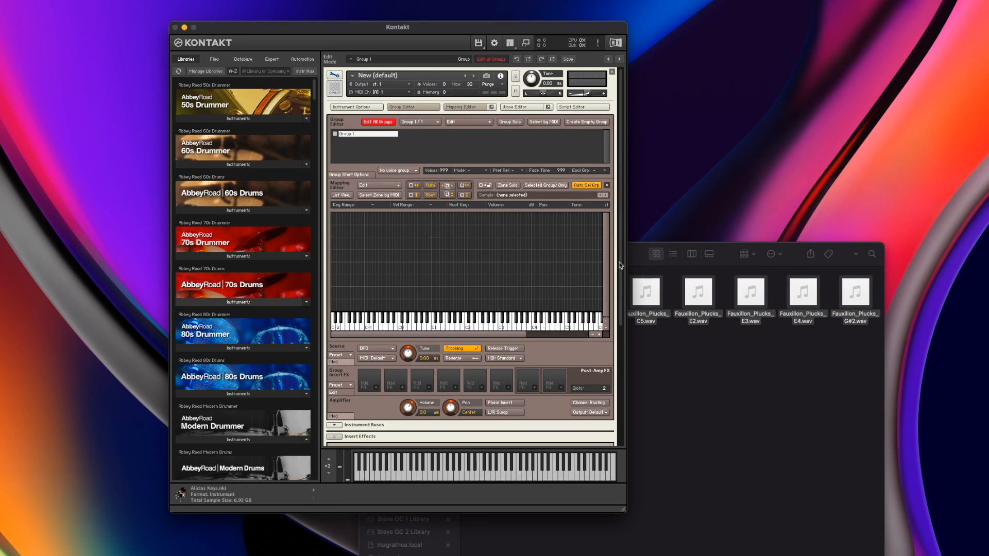
pyautogui.moveTo(445, 235)
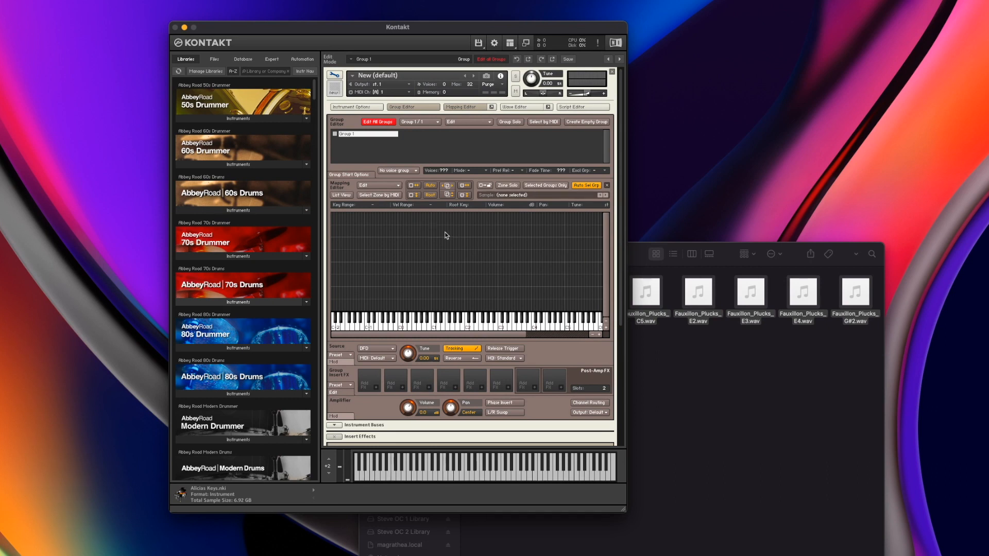
pyautogui.moveTo(530, 253)
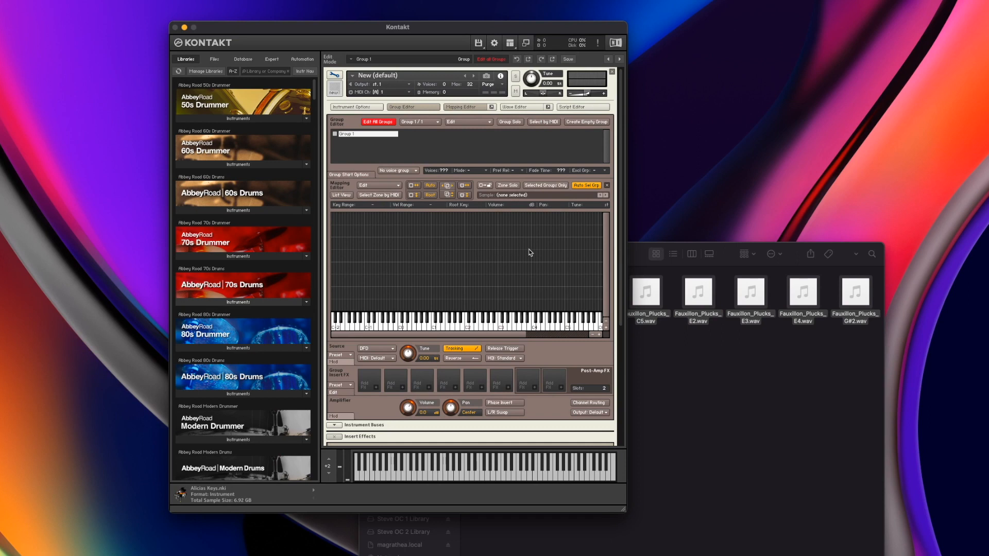
pyautogui.moveTo(416, 228)
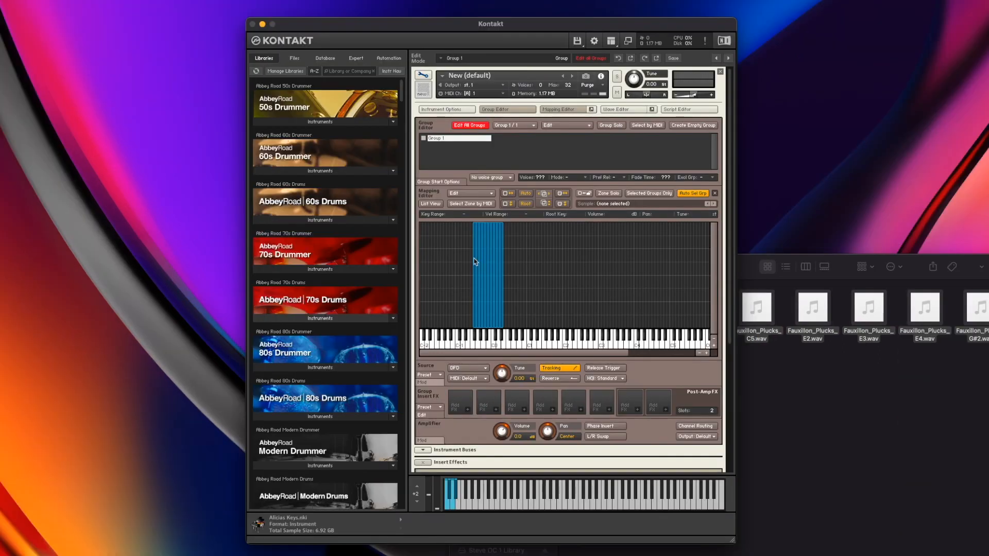
# Select the lowest C2 Fauxillion pluck zone in the mapping grid to inspect it
pyautogui.click(475, 261)
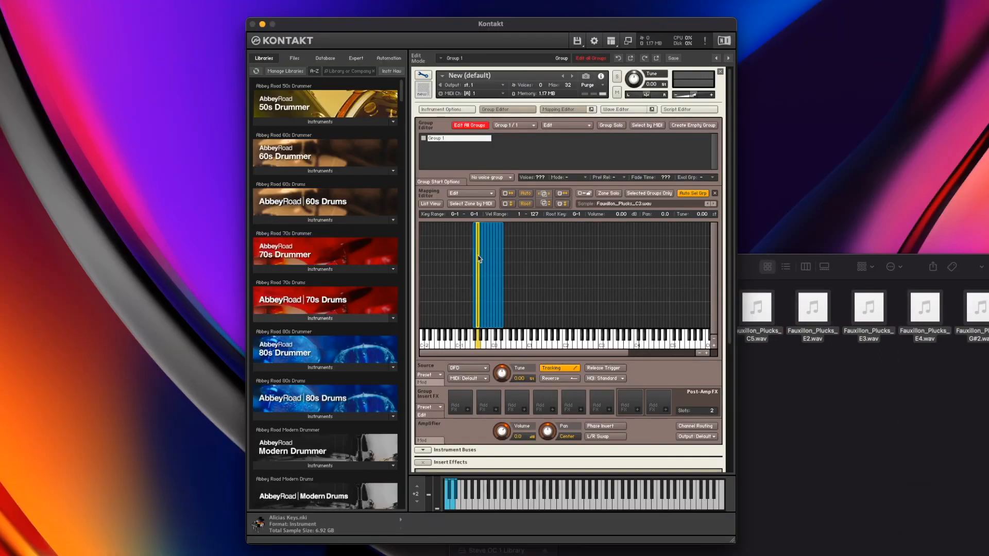